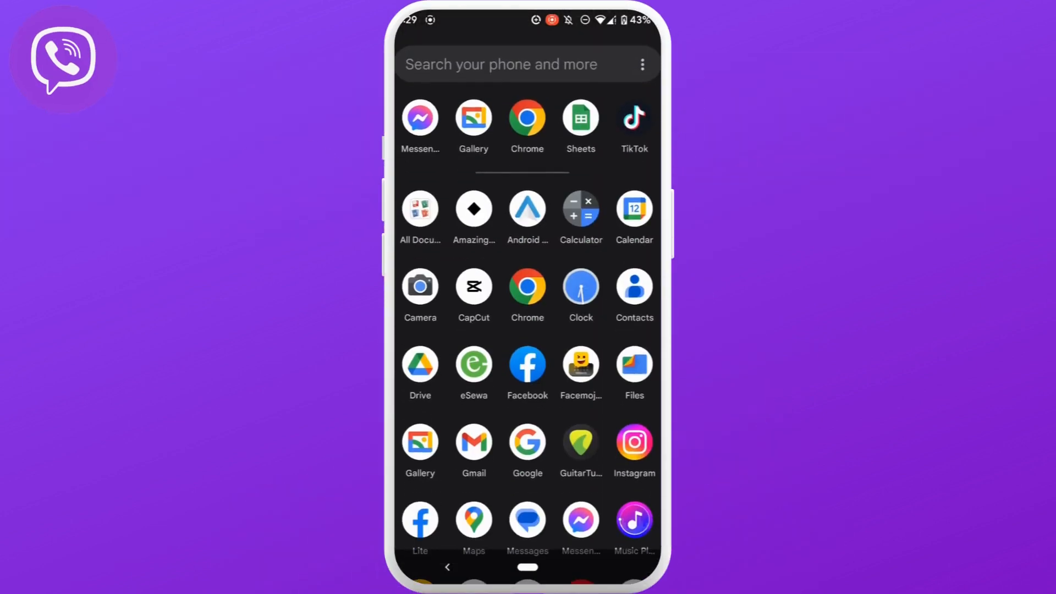
# Scroll the app drawer to its end so the Viber icon comes into view.
pyautogui.scroll(-3)
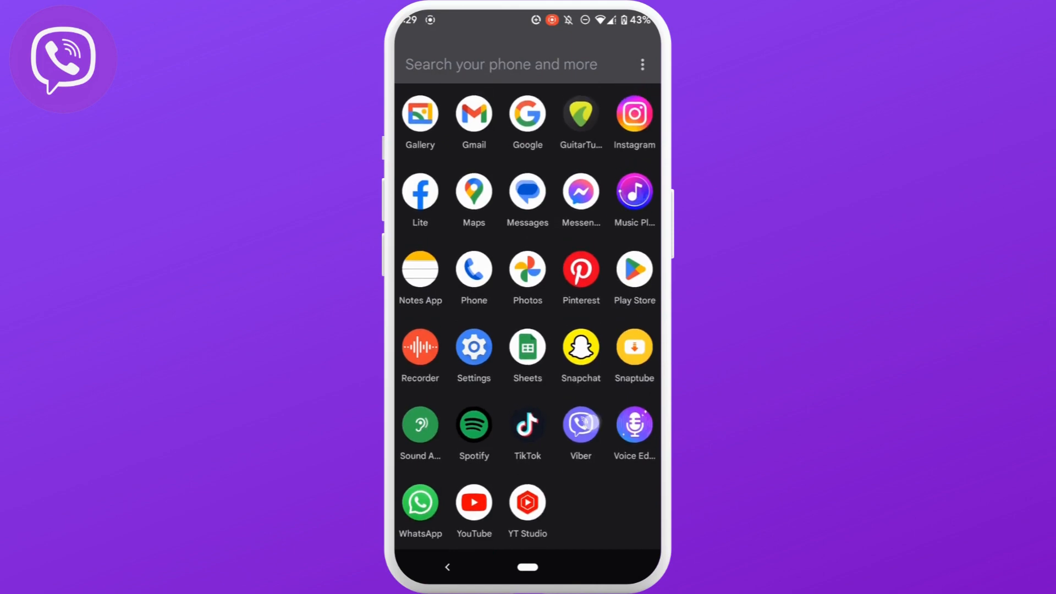
# Launch Viber and choose Hide chat on the Adita conversation, bringing up the PIN prompt.
pyautogui.click(581, 425)
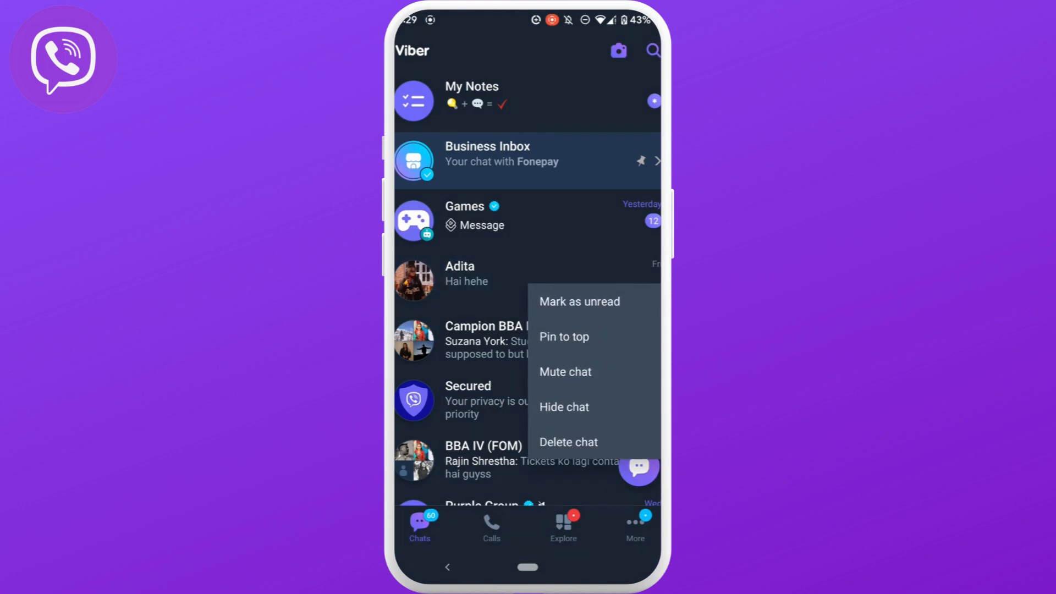
pyautogui.click(563, 407)
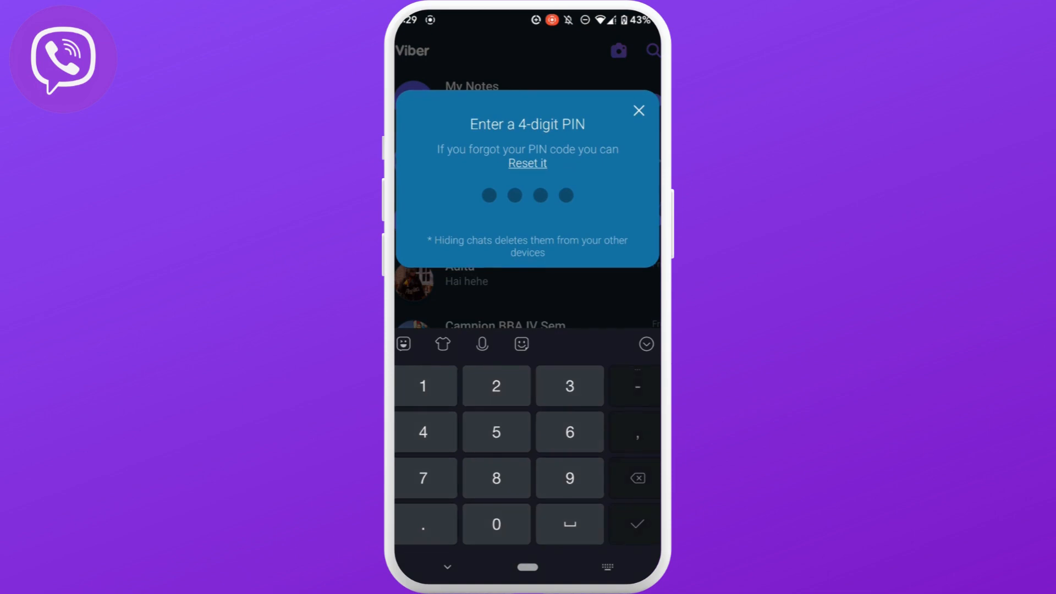
# Confirm the 4-digit PIN so the Adita chat vanishes from the chat list, then go to search.
pyautogui.click(569, 386)
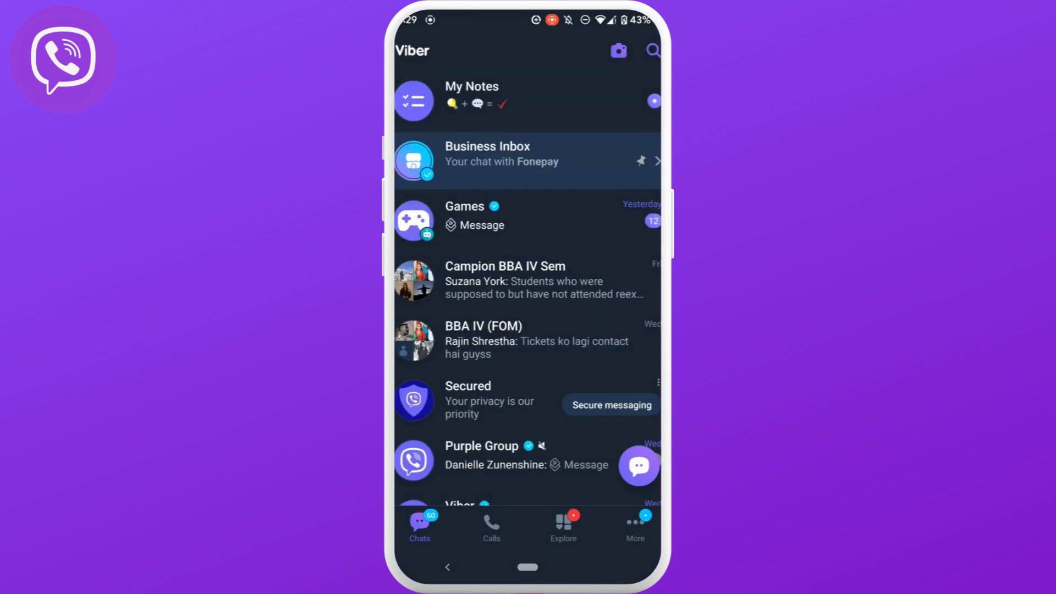
pyautogui.click(651, 50)
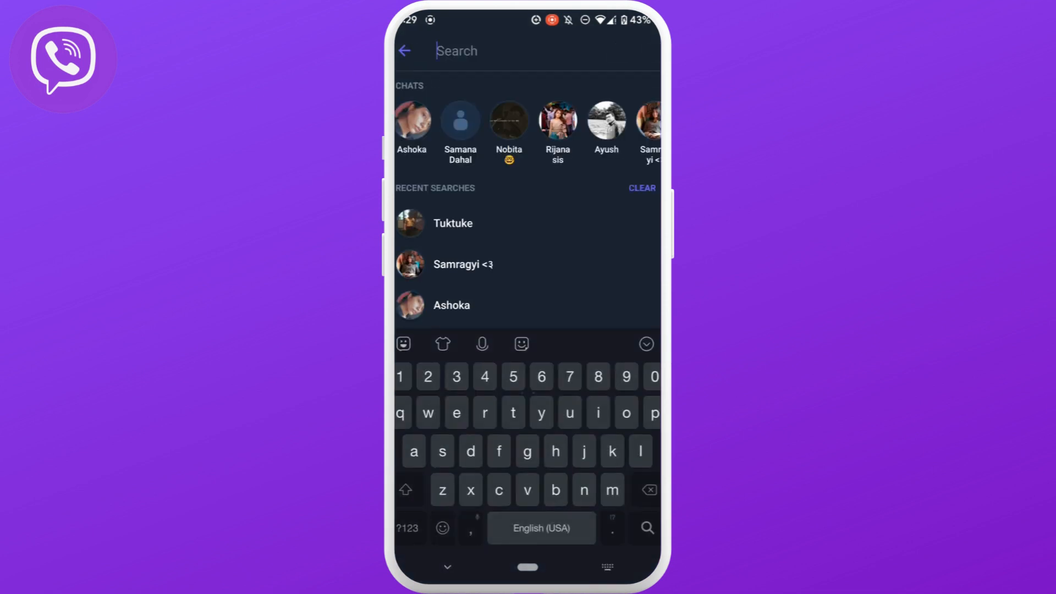
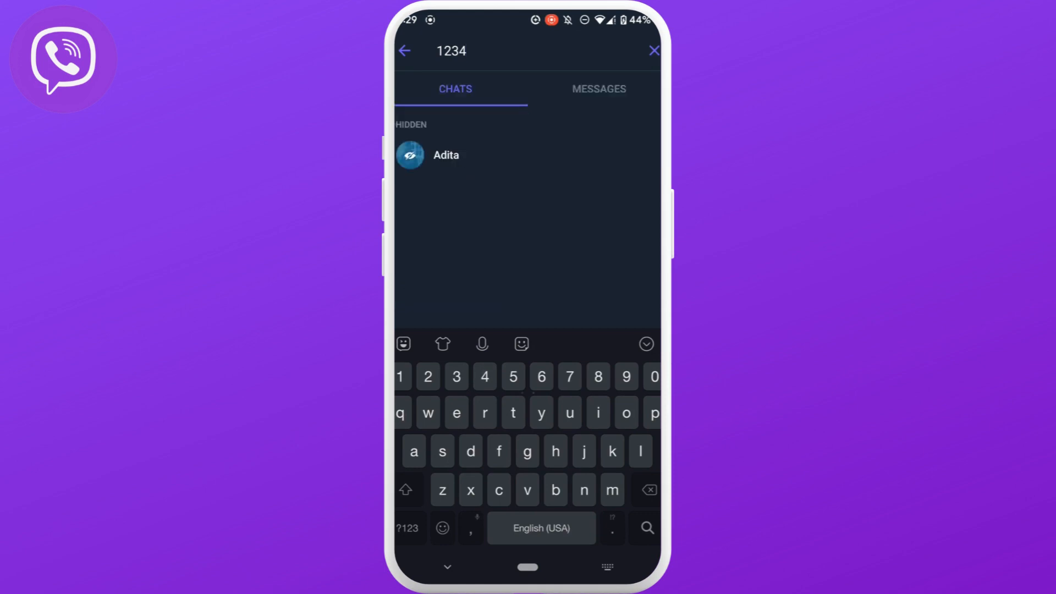
pyautogui.click(583, 154)
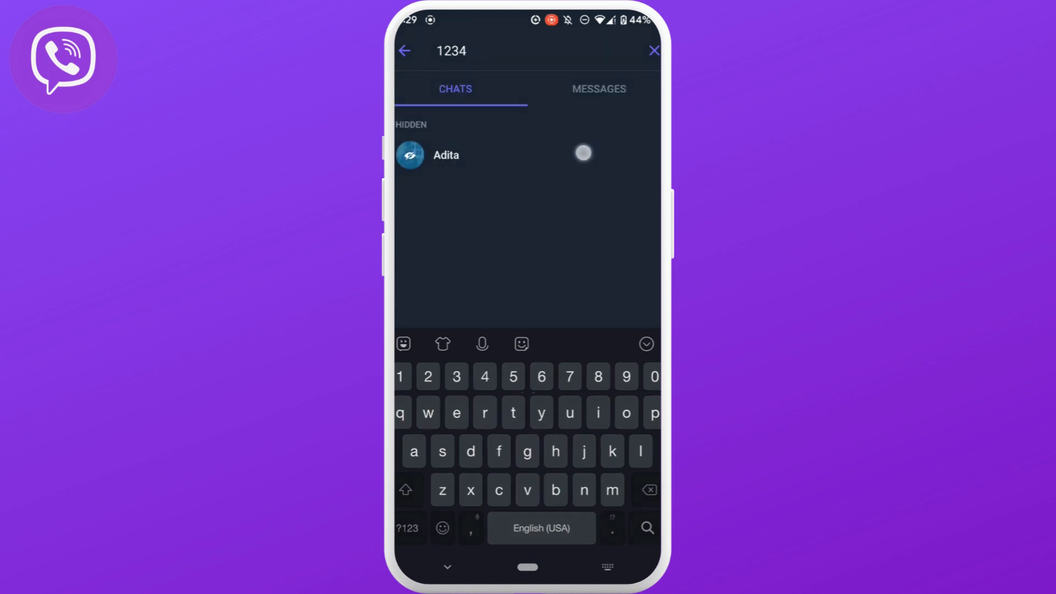